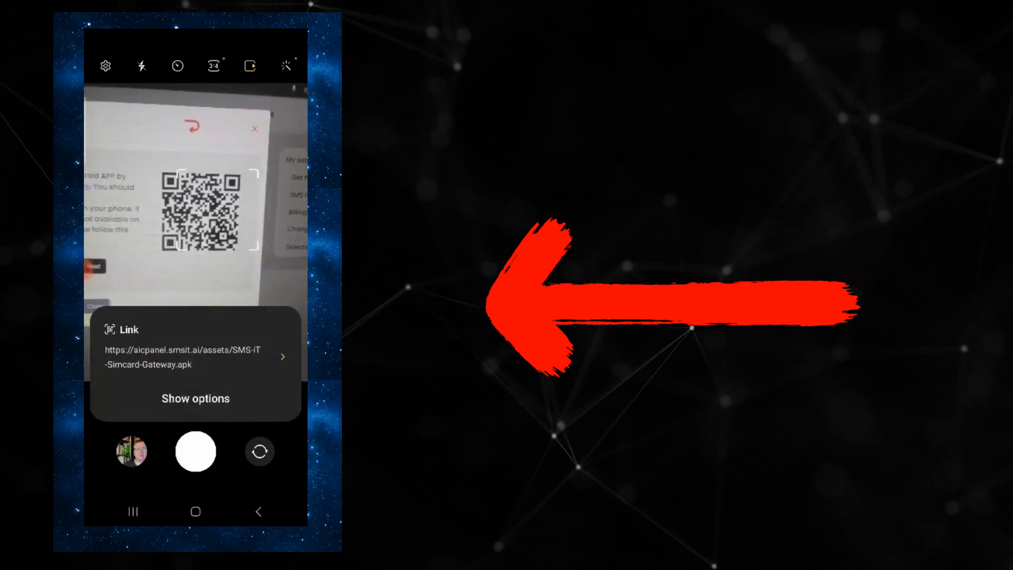
Download the SMS-iT Simcard Gateway APK from the scanned QR link and install it
{"action": "left_click", "coordinate": [196, 398]}
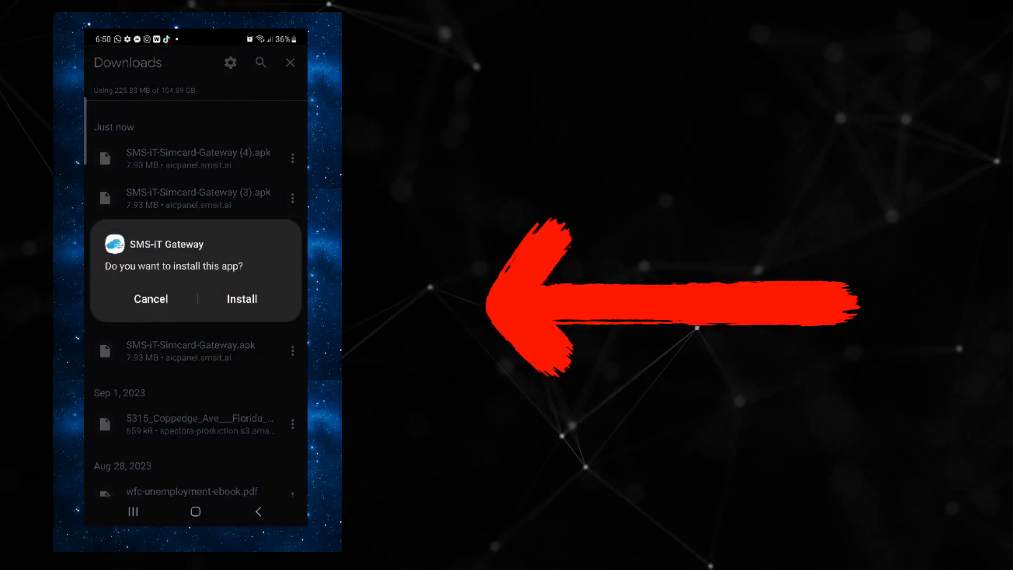
{"action": "left_click", "coordinate": [241, 298]}
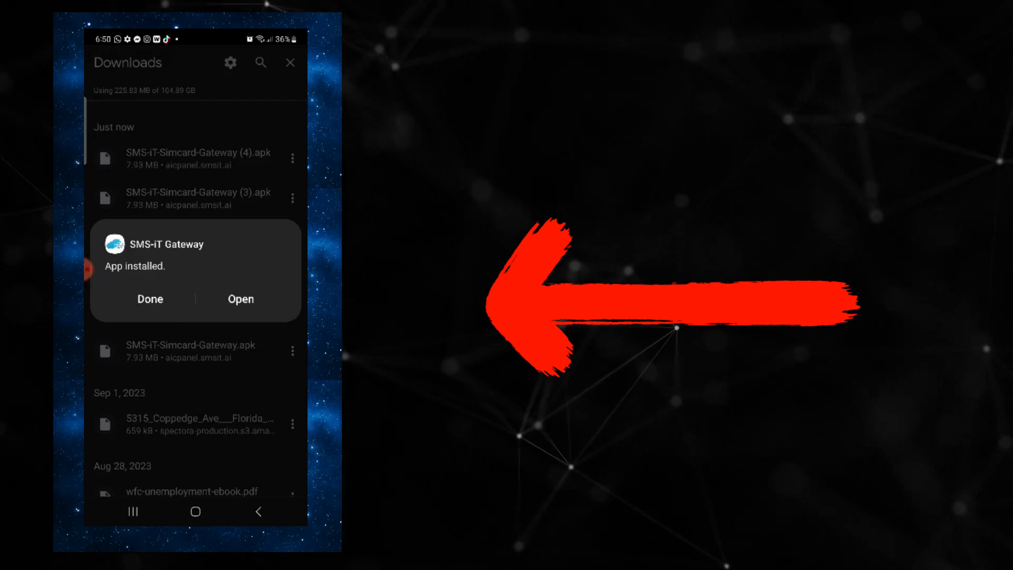
Launch the gateway app, allow call and SMS permissions, and switch to QR-code sign-in
{"action": "left_click", "coordinate": [240, 298]}
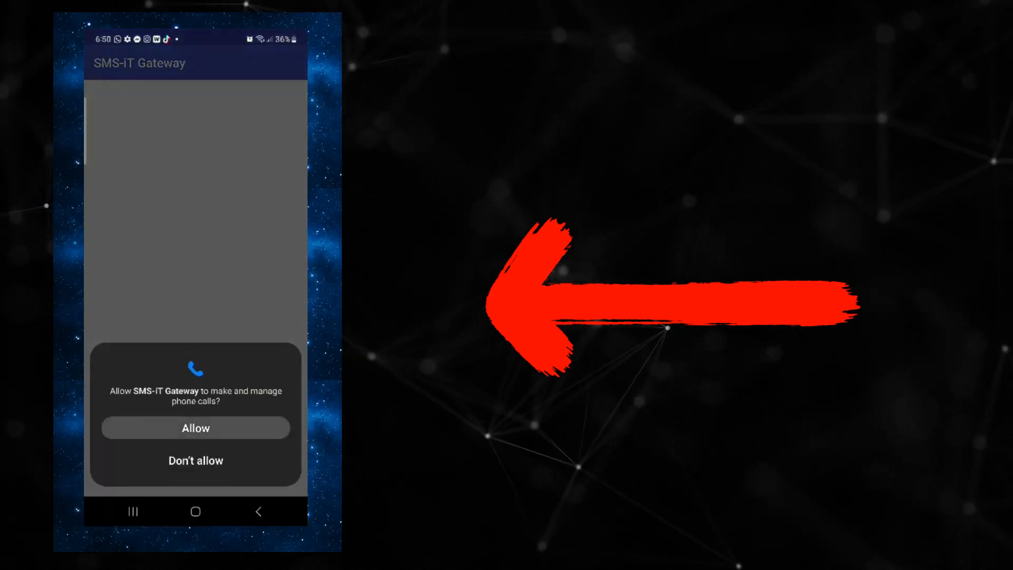
{"action": "left_click", "coordinate": [194, 427]}
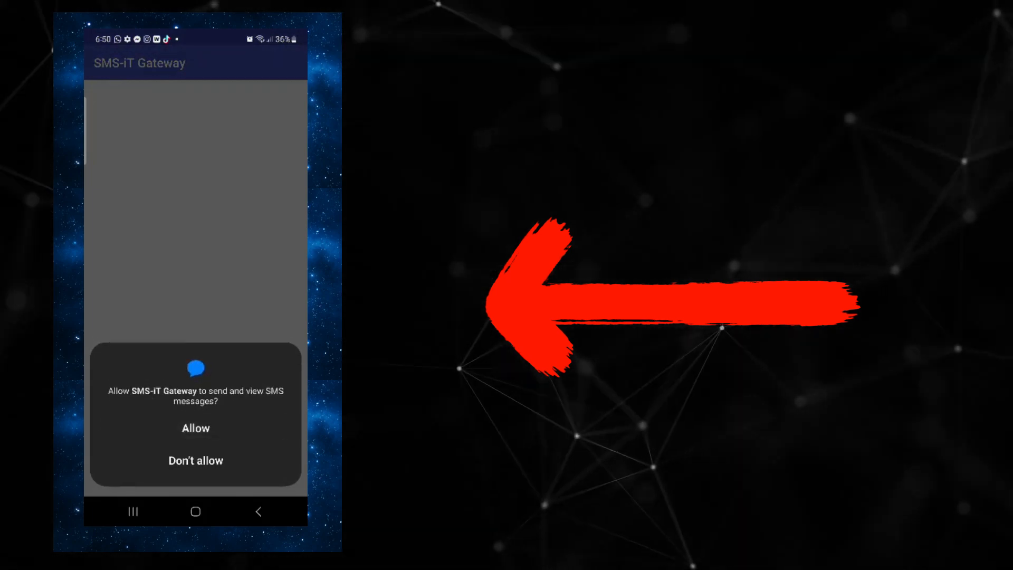
{"action": "left_click", "coordinate": [196, 429]}
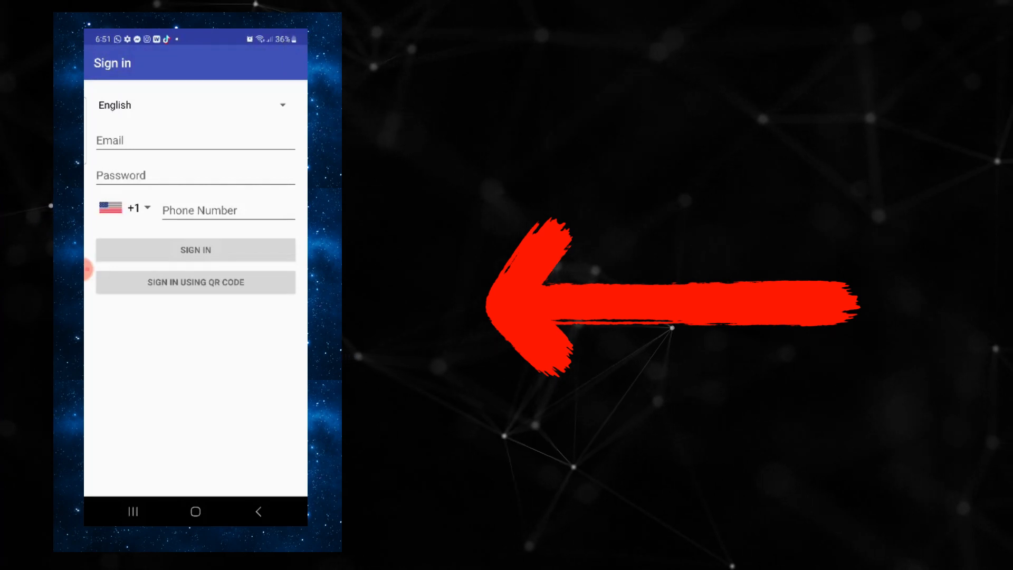
{"action": "left_click", "coordinate": [194, 175]}
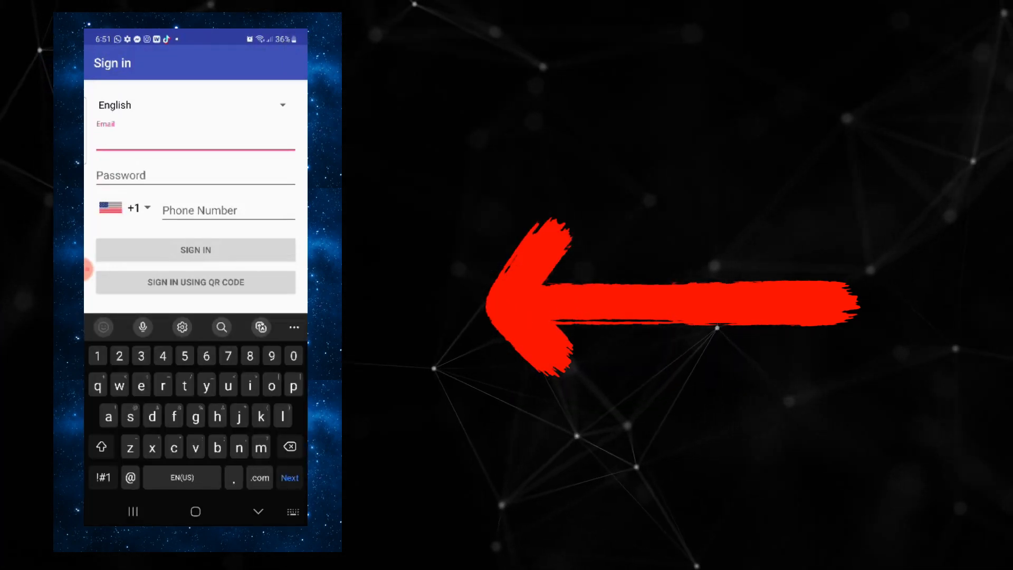
{"action": "left_click", "coordinate": [228, 210]}
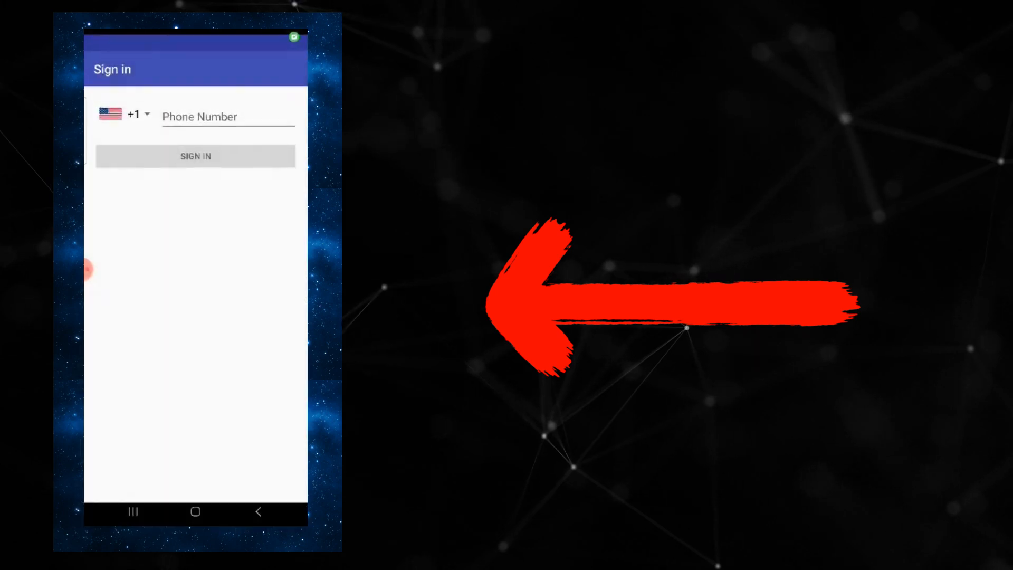
{"action": "left_click", "coordinate": [228, 117]}
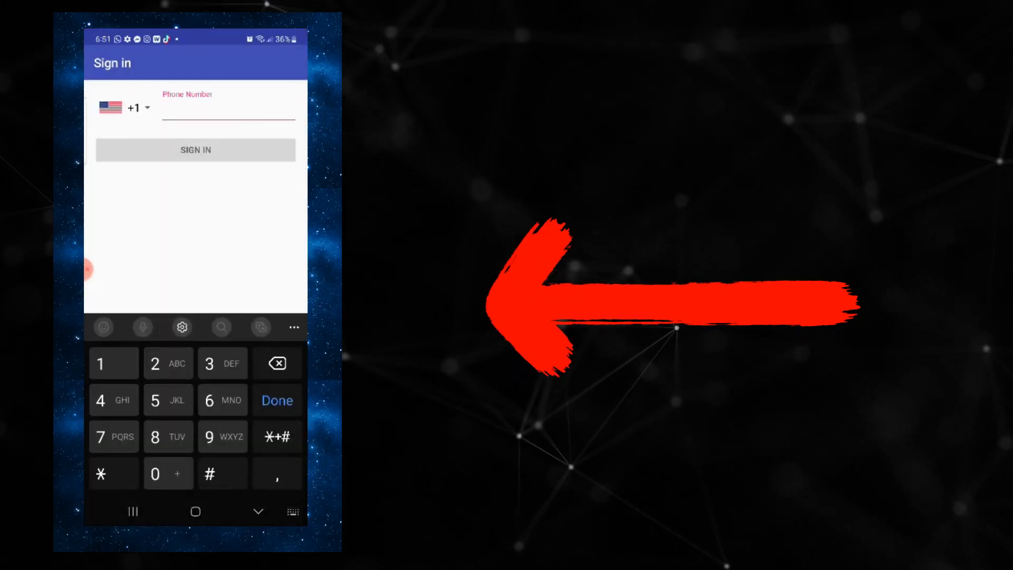
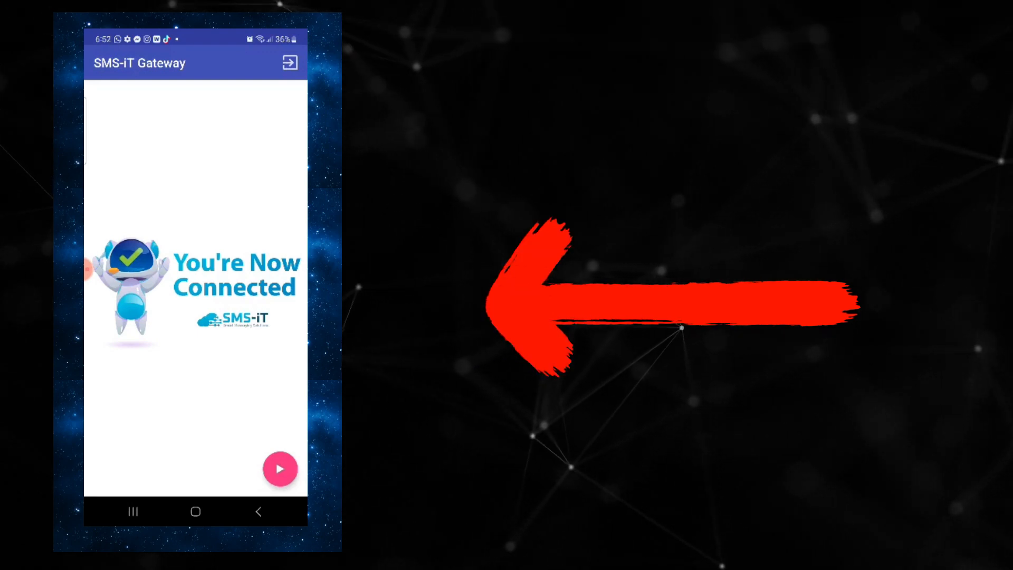
{"action": "left_click", "coordinate": [280, 469]}
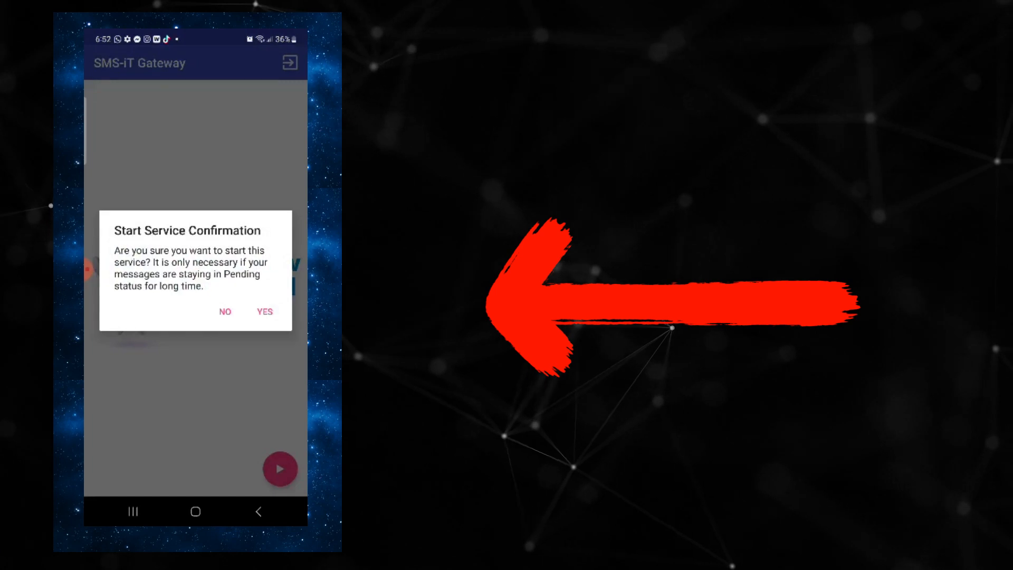
{"action": "left_click", "coordinate": [264, 311]}
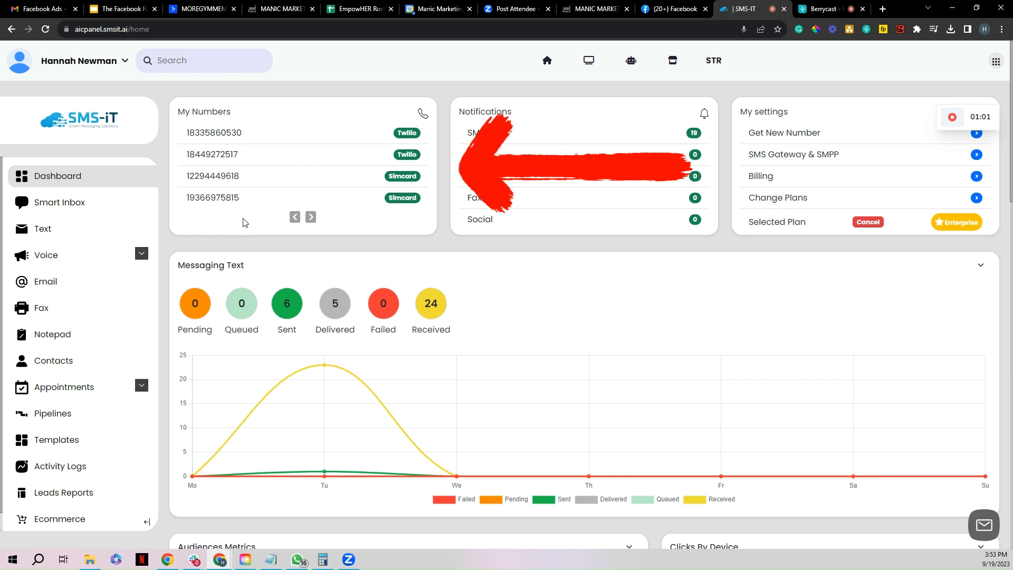
{"action": "mouse_move", "coordinate": [386, 196]}
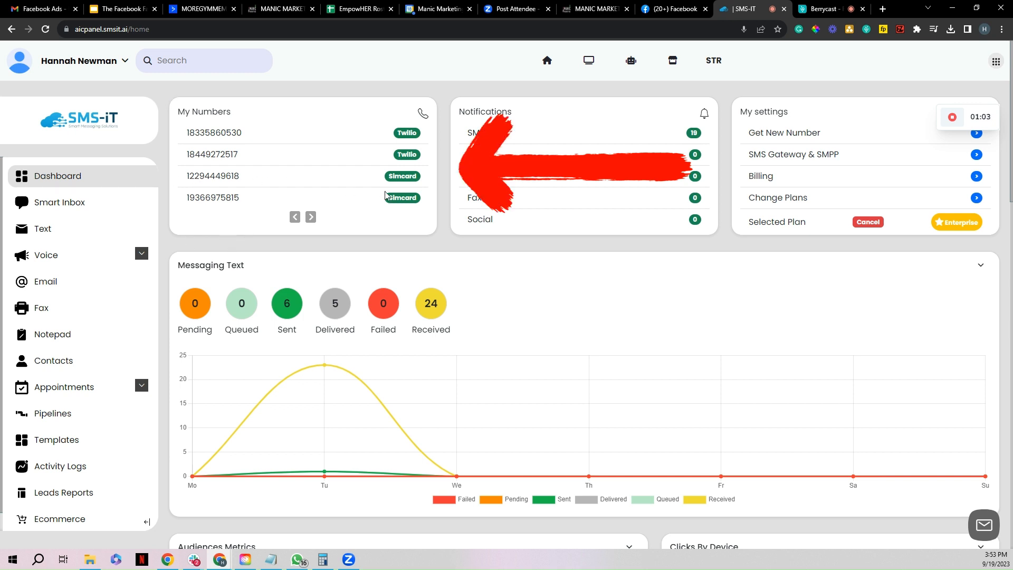
{"action": "mouse_move", "coordinate": [411, 180]}
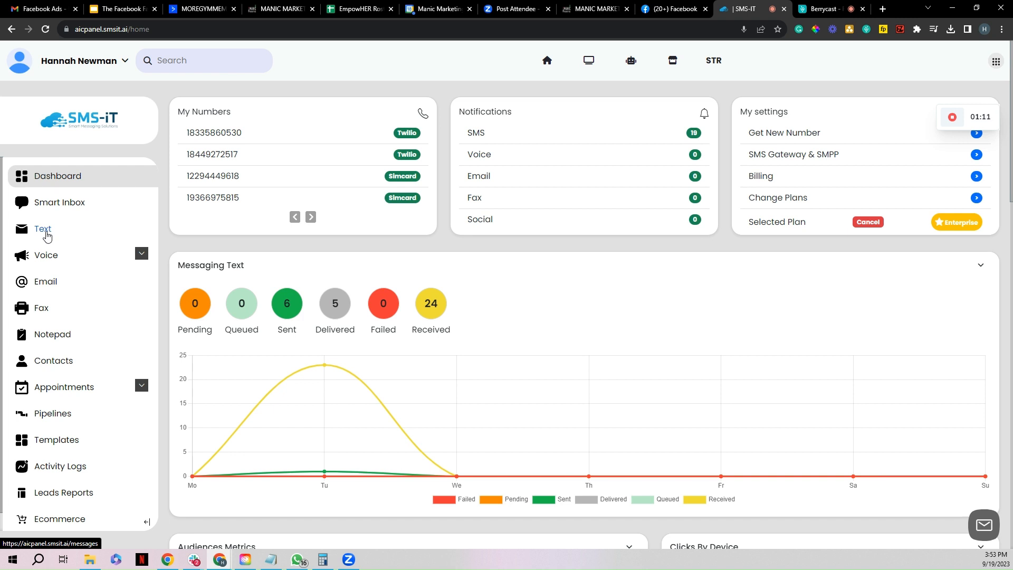
{"action": "left_click", "coordinate": [42, 230]}
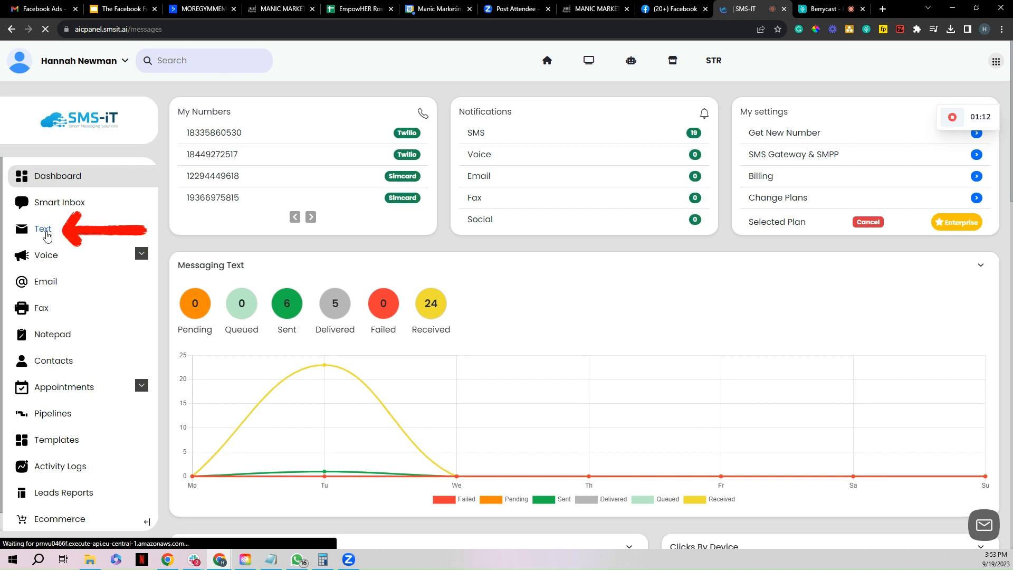
{"action": "left_click", "coordinate": [42, 229]}
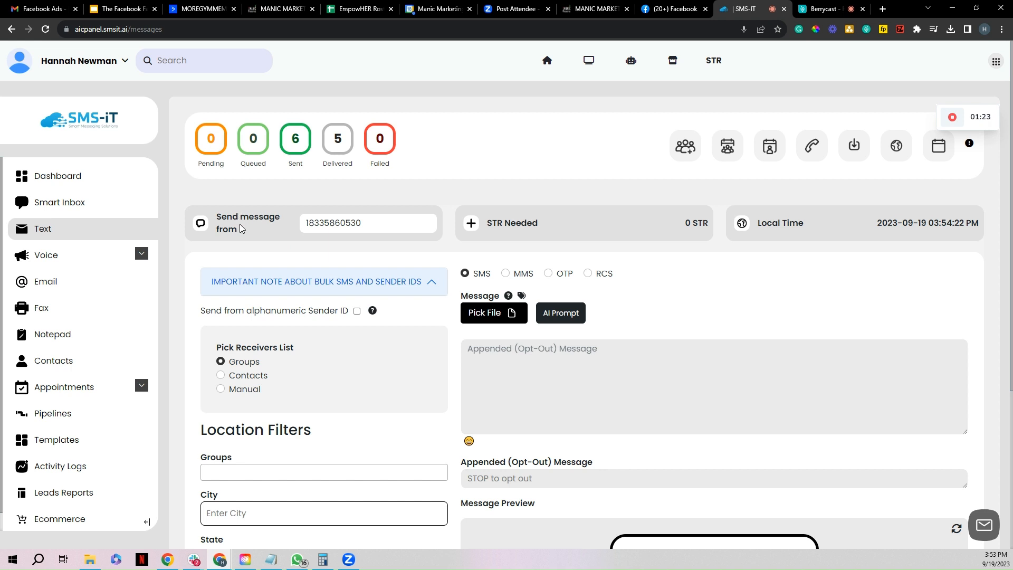
{"action": "mouse_move", "coordinate": [257, 269]}
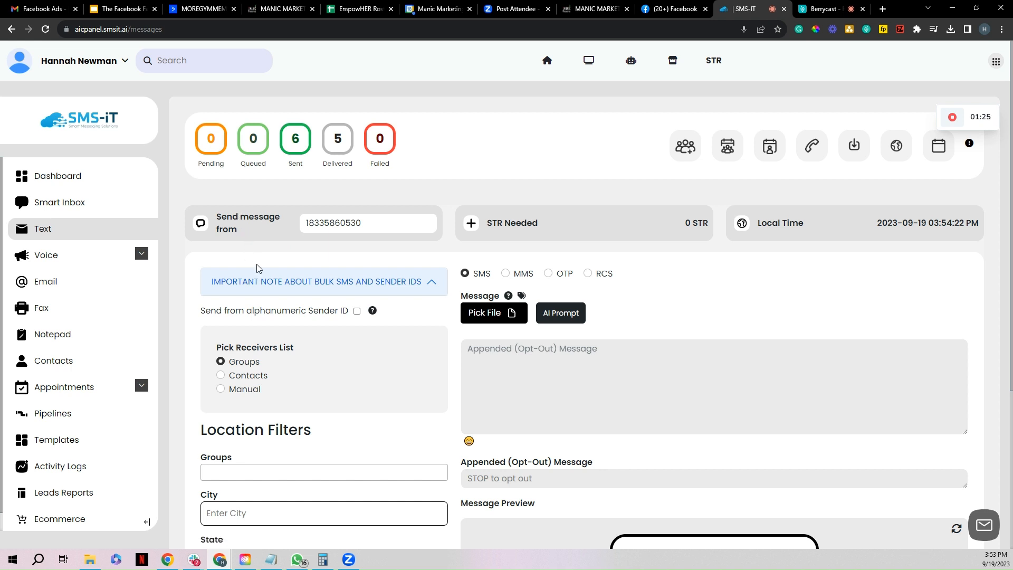
{"action": "mouse_move", "coordinate": [299, 231]}
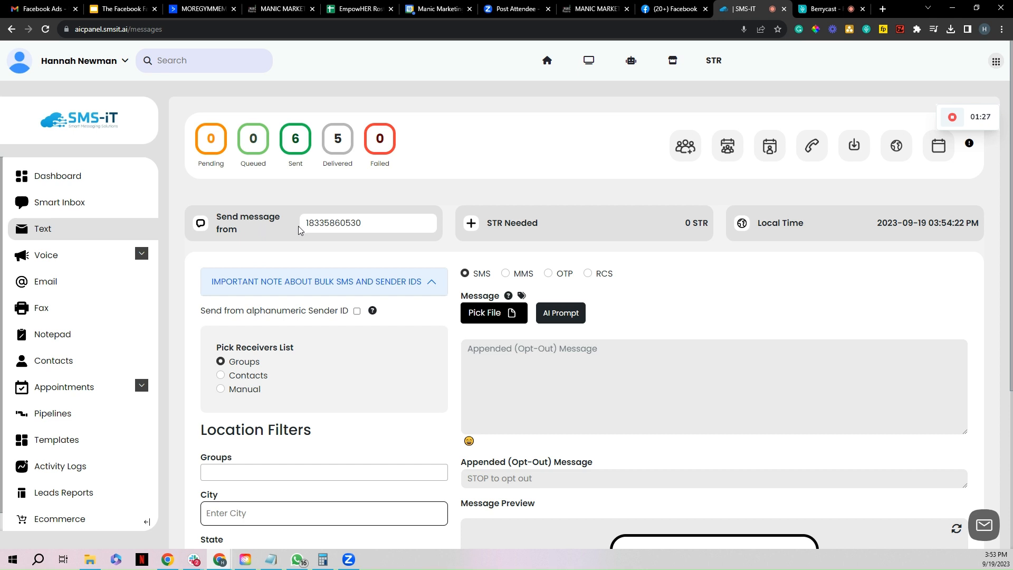
{"action": "left_click", "coordinate": [367, 222]}
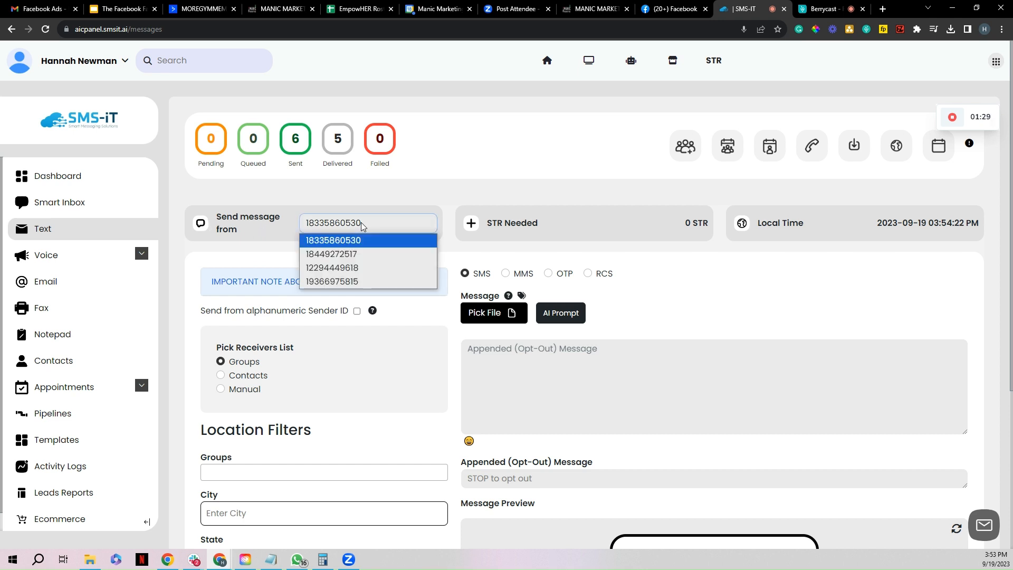
{"action": "left_click", "coordinate": [331, 267]}
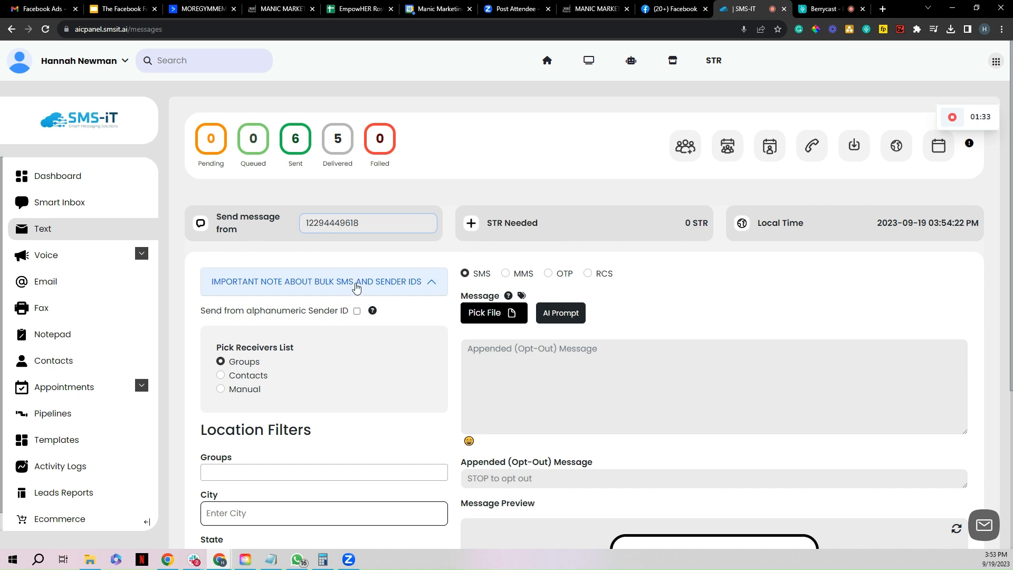
{"action": "left_click", "coordinate": [220, 389]}
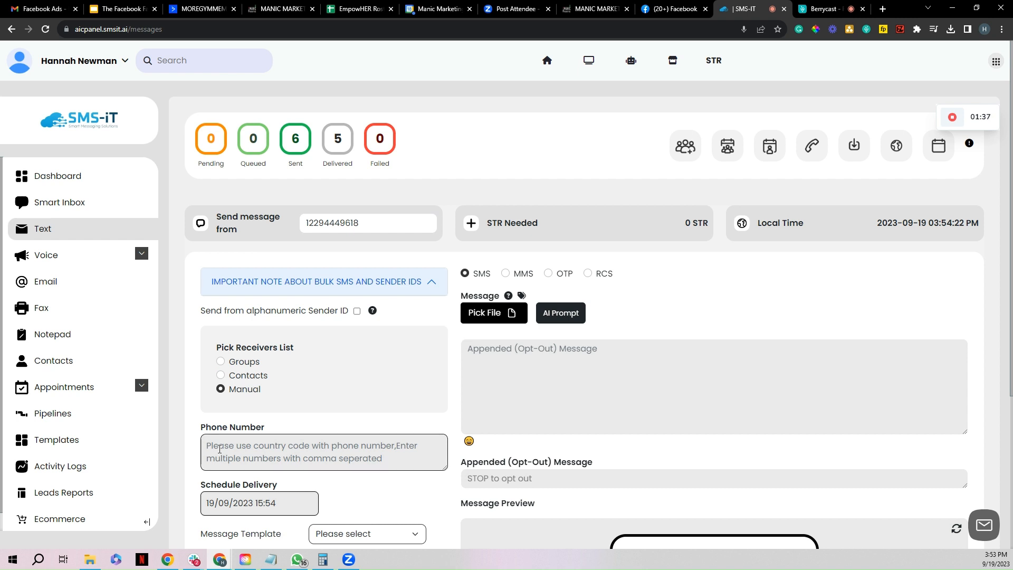
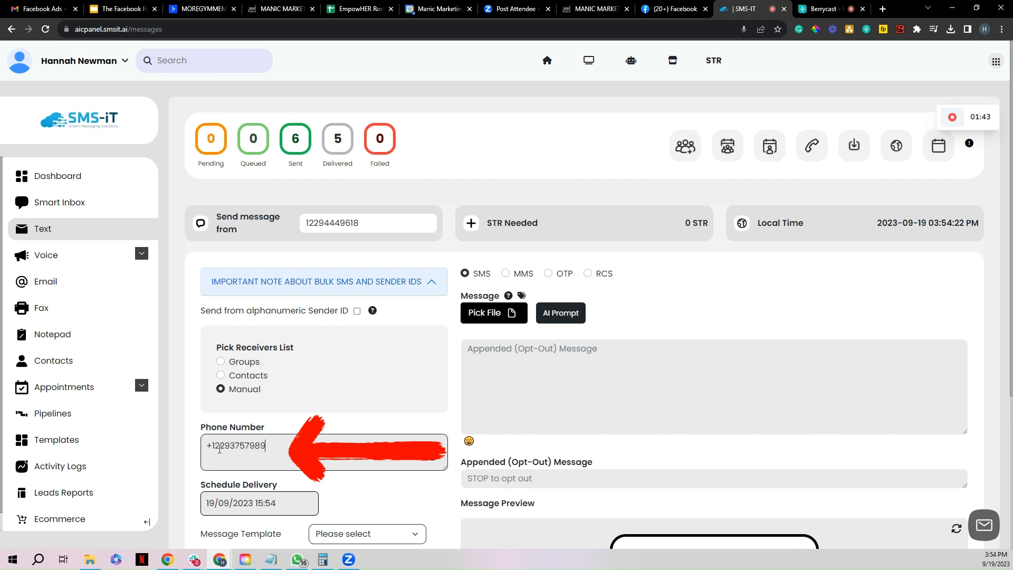
{"action": "type", "text": "h"}
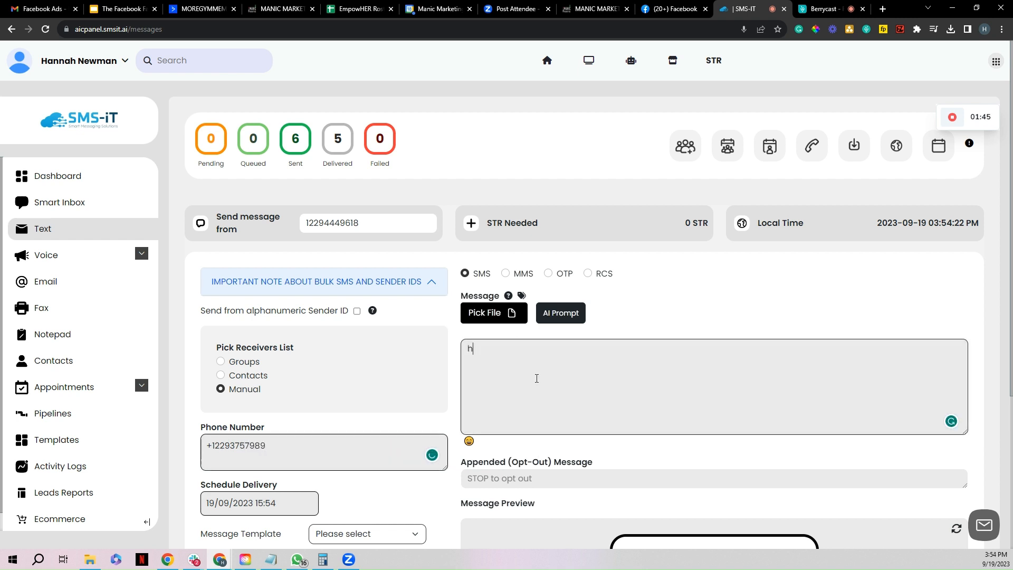
Finish the message 'heyyyyy testing', send it, then go to the Sent messages log
{"action": "type", "text": "eyyyyy"}
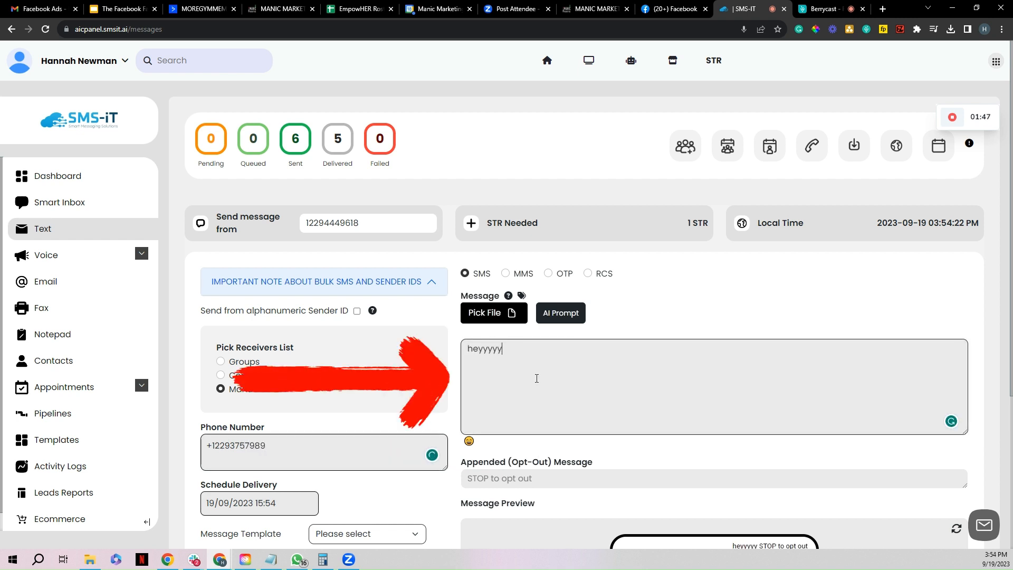
{"action": "type", "text": "testing"}
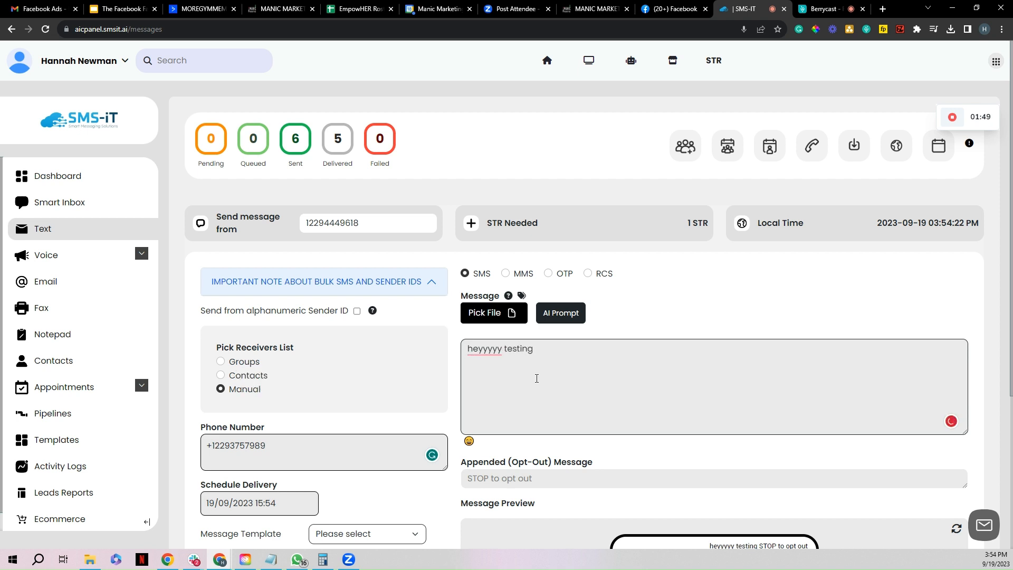
{"action": "left_click", "coordinate": [711, 499]}
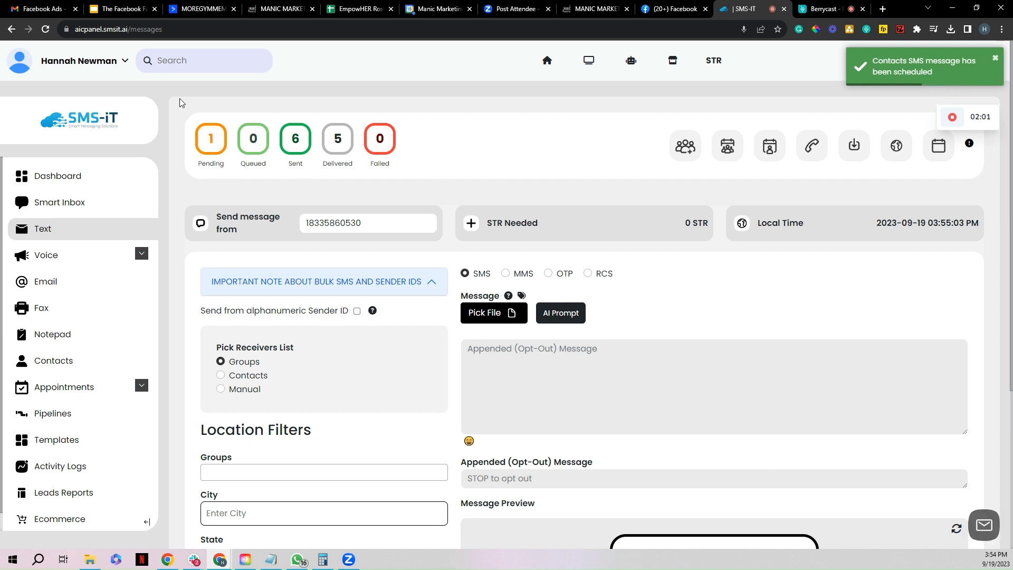
{"action": "mouse_move", "coordinate": [955, 53]}
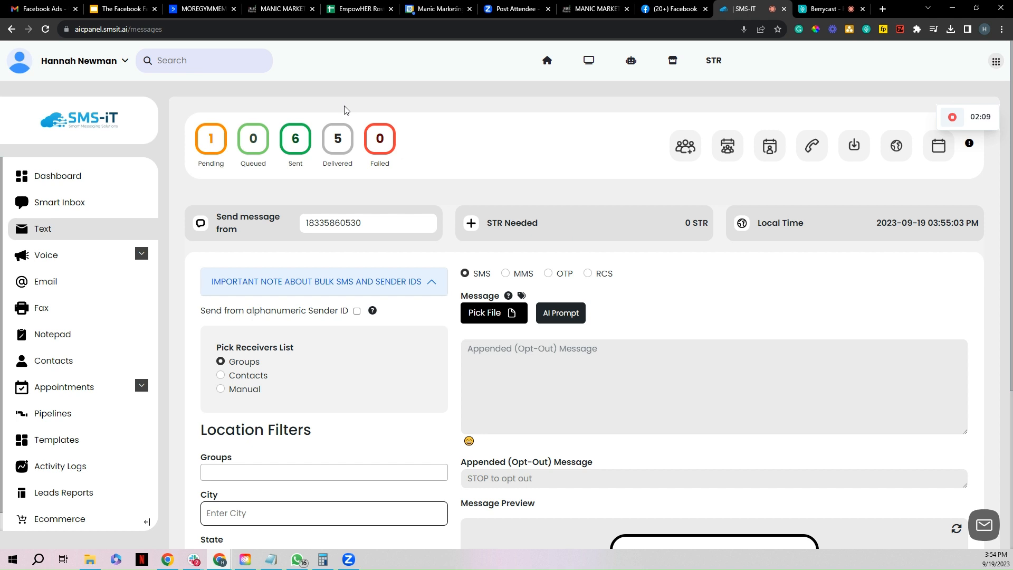
{"action": "mouse_move", "coordinate": [346, 171]}
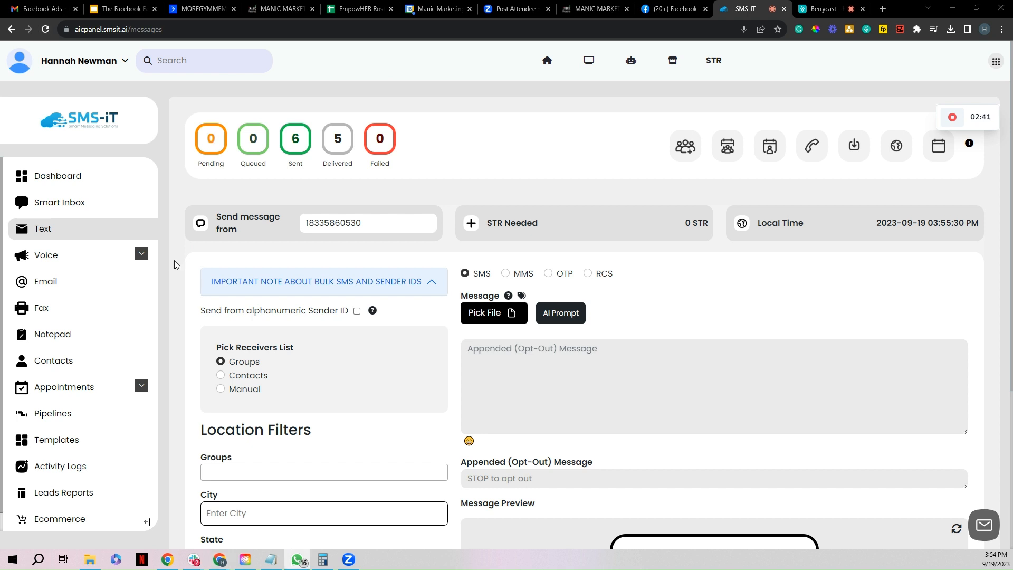
{"action": "mouse_move", "coordinate": [204, 125]}
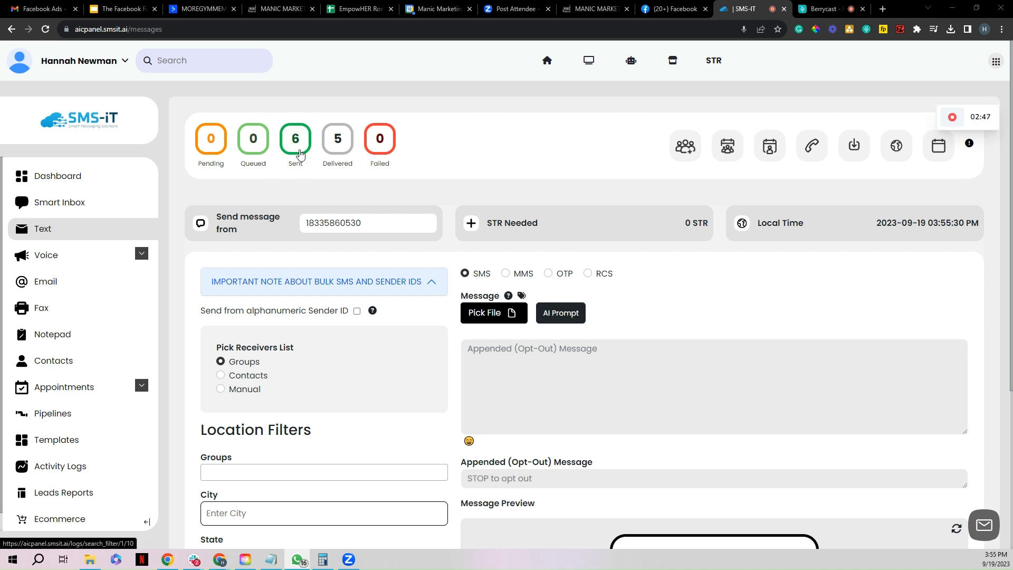
{"action": "left_click", "coordinate": [296, 138]}
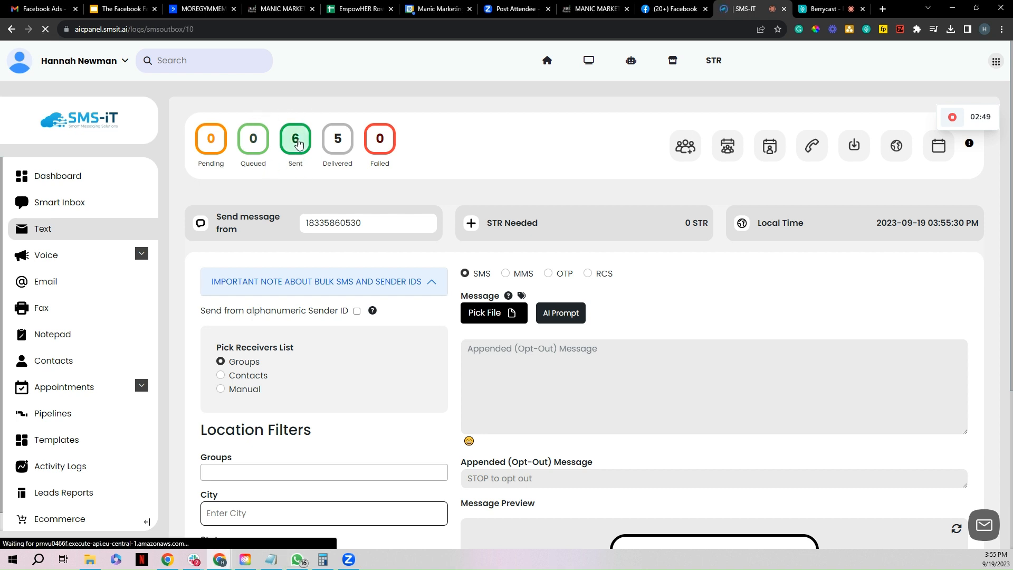